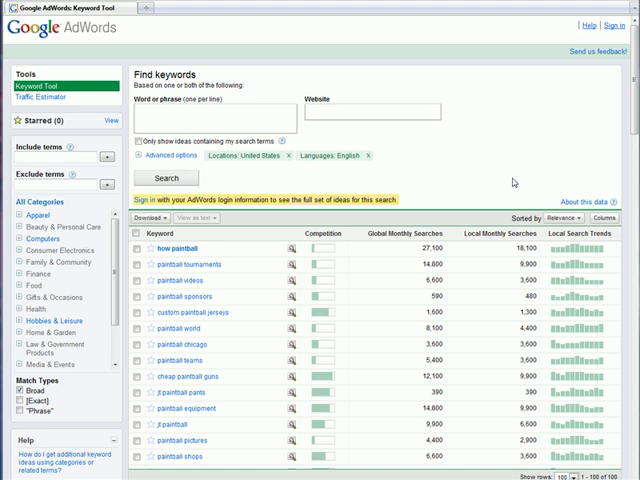
pyautogui.moveTo(497, 160)
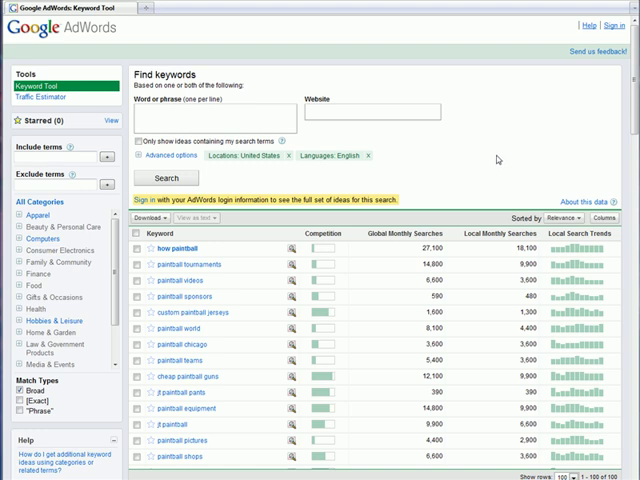
pyautogui.moveTo(495, 160)
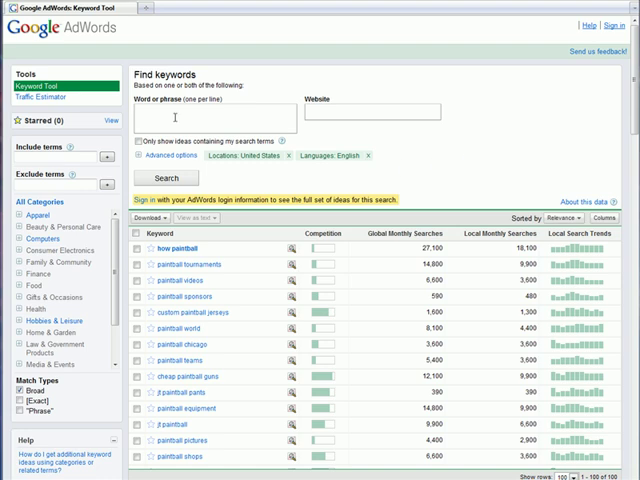
pyautogui.moveTo(519, 121)
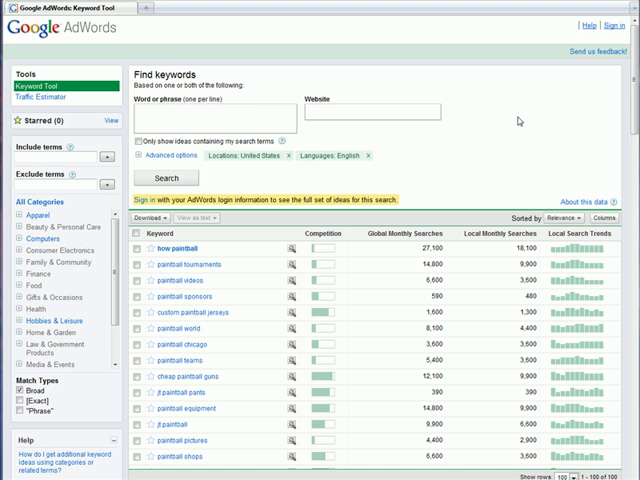
pyautogui.moveTo(503, 118)
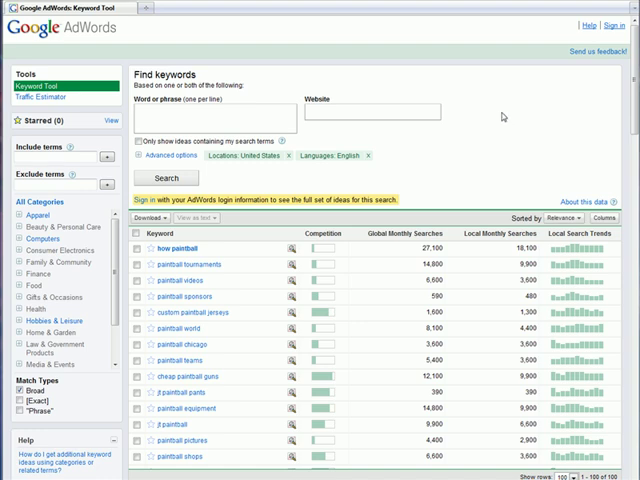
# Search the AdWords Keyword Tool for 'how paintball', showing only ideas containing those terms
pyautogui.click(220, 120)
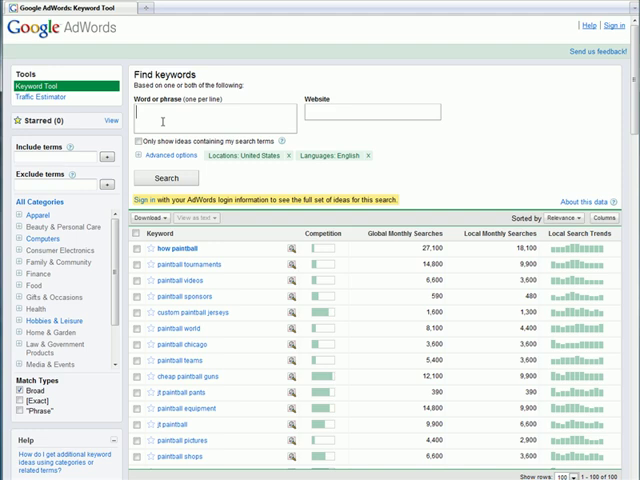
pyautogui.moveTo(462, 126)
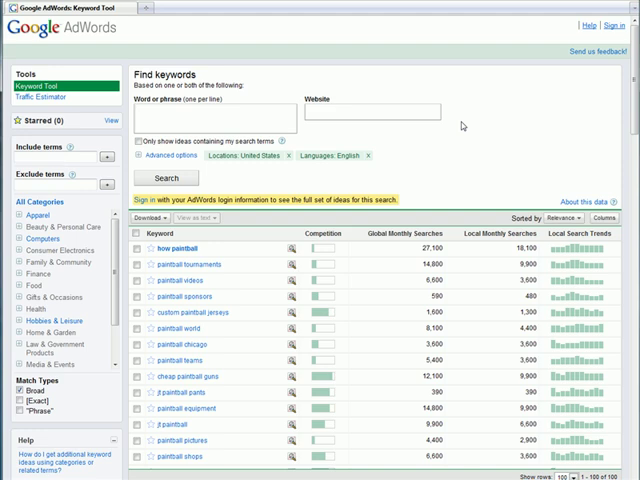
pyautogui.write('how')
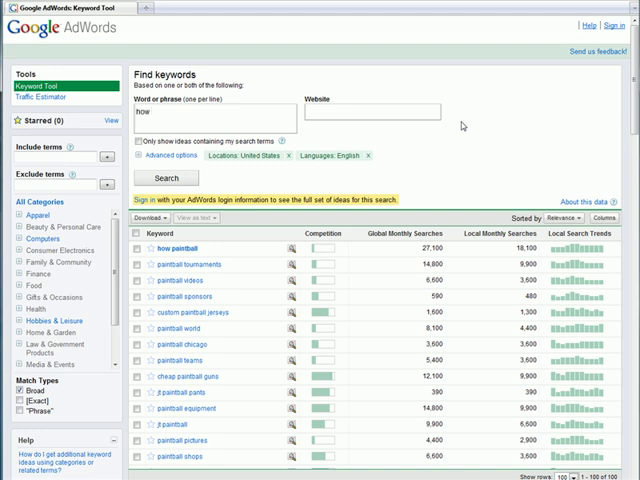
pyautogui.write('paintball')
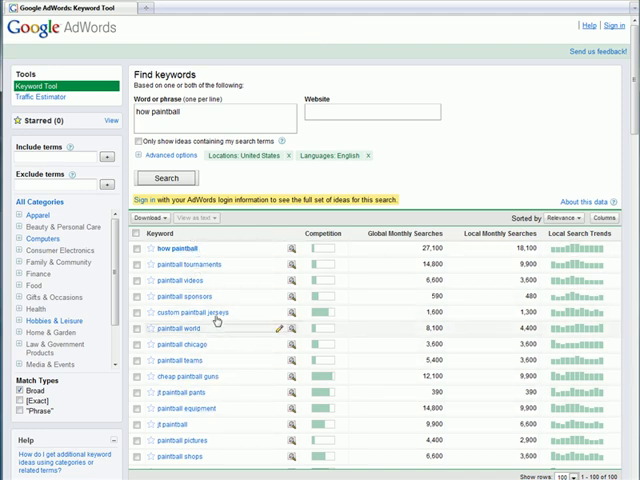
pyautogui.moveTo(189, 337)
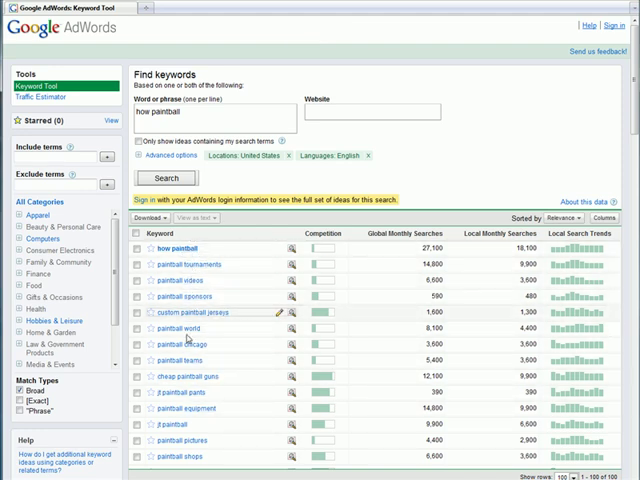
pyautogui.moveTo(178, 248)
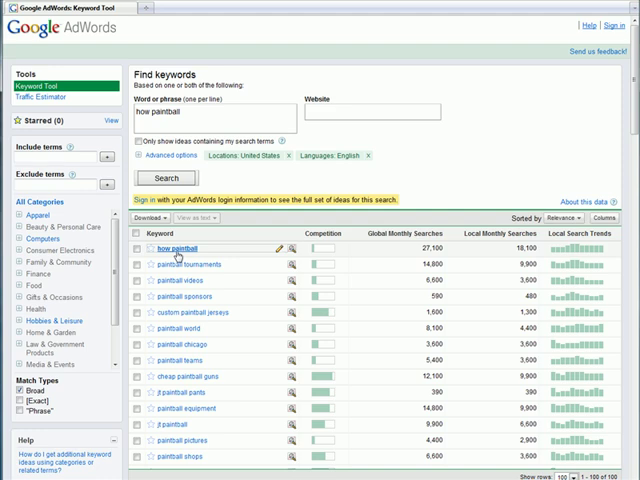
pyautogui.moveTo(179, 451)
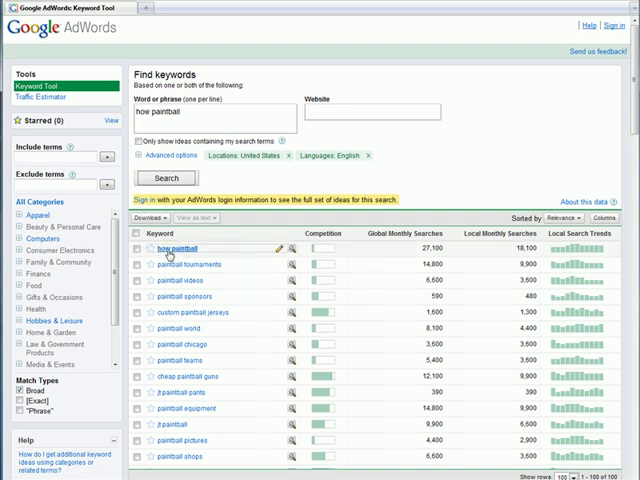
pyautogui.click(140, 144)
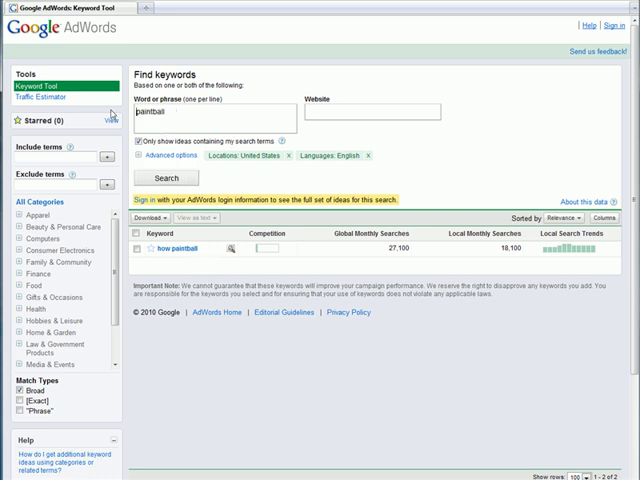
# Add 'how' as an included term, rerun the search, then untick the containing-terms filter
pyautogui.write('h')
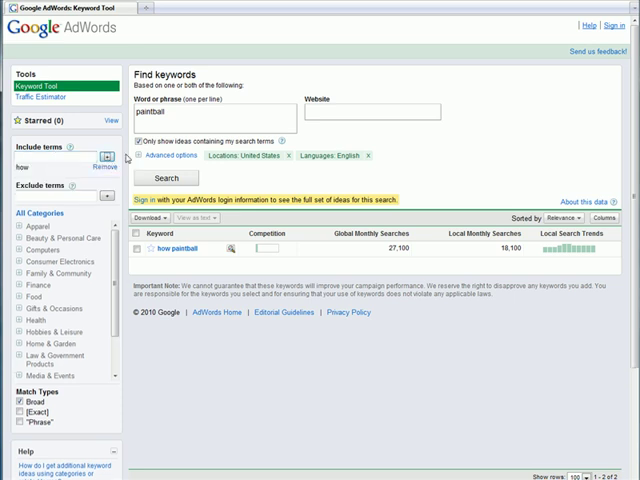
pyautogui.click(165, 178)
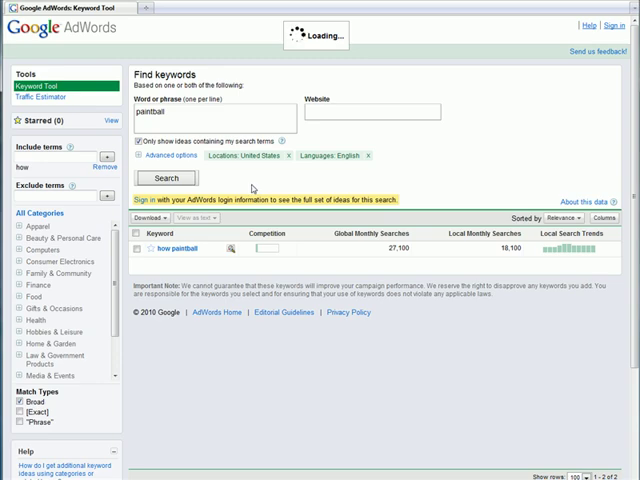
pyautogui.click(166, 177)
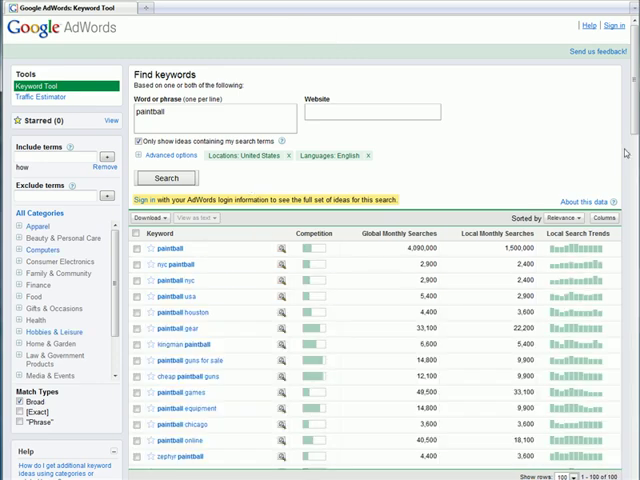
pyautogui.scroll(-3)
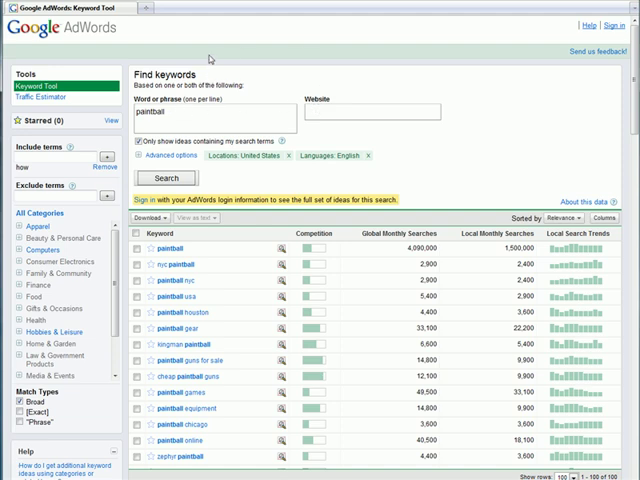
pyautogui.moveTo(195, 75)
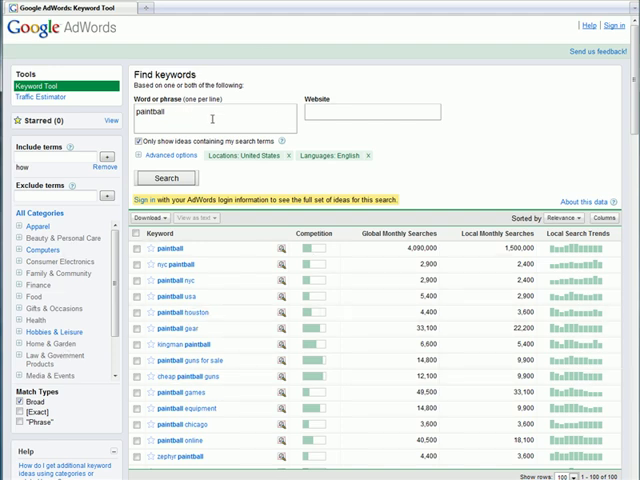
pyautogui.moveTo(155, 397)
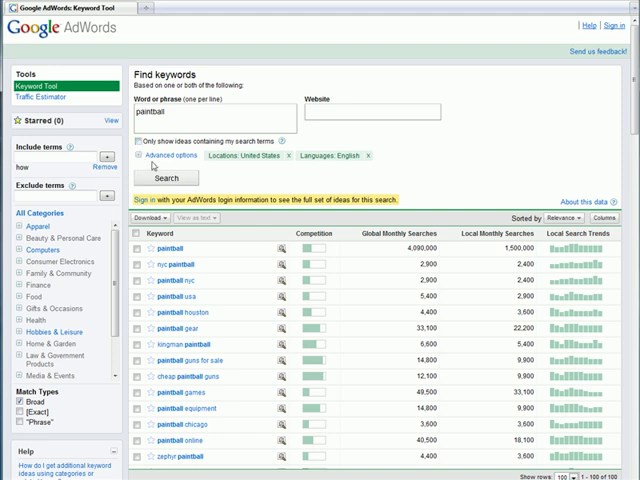
pyautogui.click(180, 162)
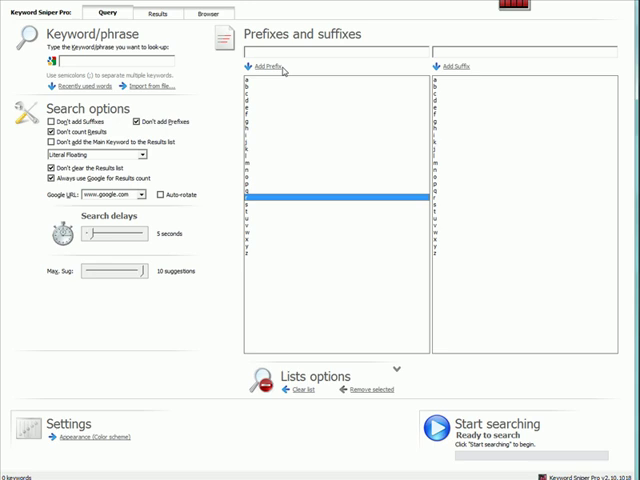
pyautogui.moveTo(456, 233)
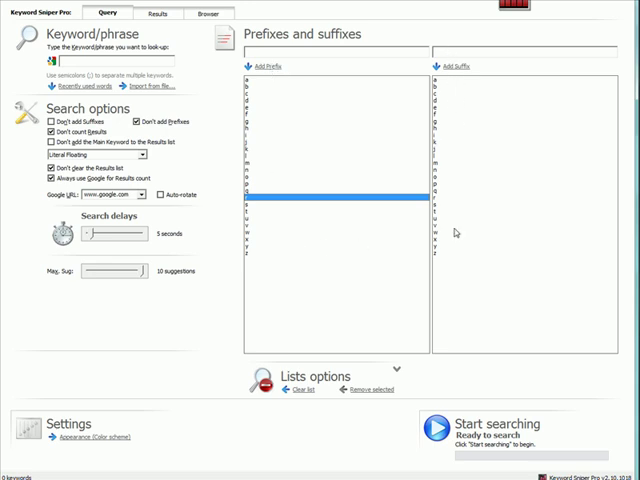
pyautogui.moveTo(366, 259)
pyautogui.write('how')
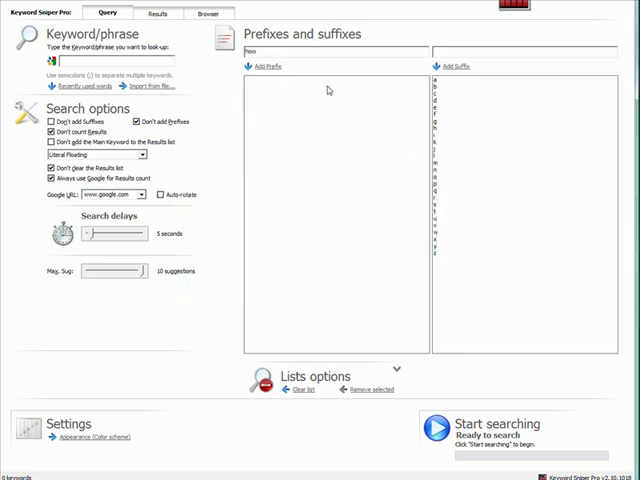
# Query 'paintball' with how/how to prefixes, Expanding mode, and Don't add Suffixes ticked
pyautogui.click(263, 66)
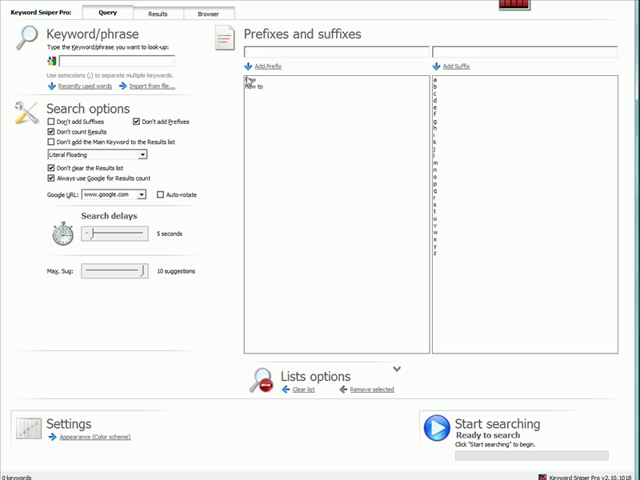
pyautogui.write('paintball')
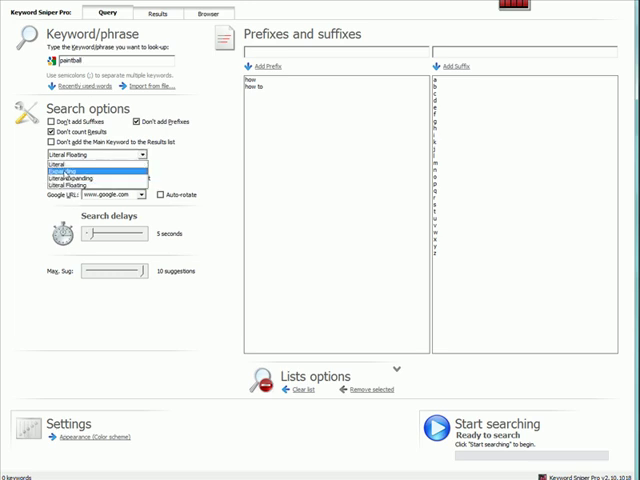
pyautogui.click(75, 180)
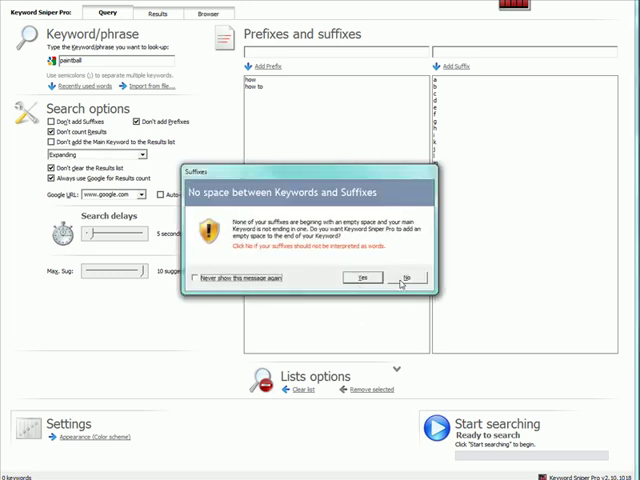
pyautogui.click(406, 277)
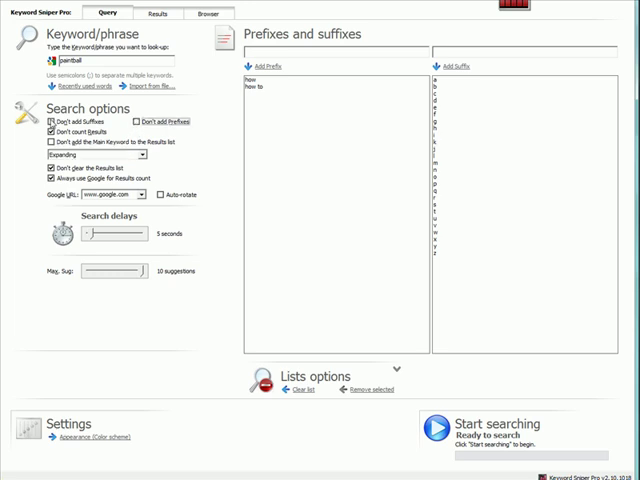
pyautogui.click(158, 13)
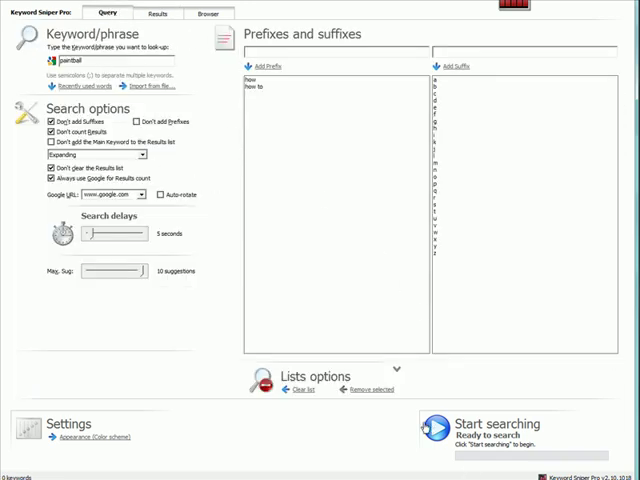
# Run the paintball search and watch the 31 keywords arrive on the Results tab
pyautogui.click(440, 430)
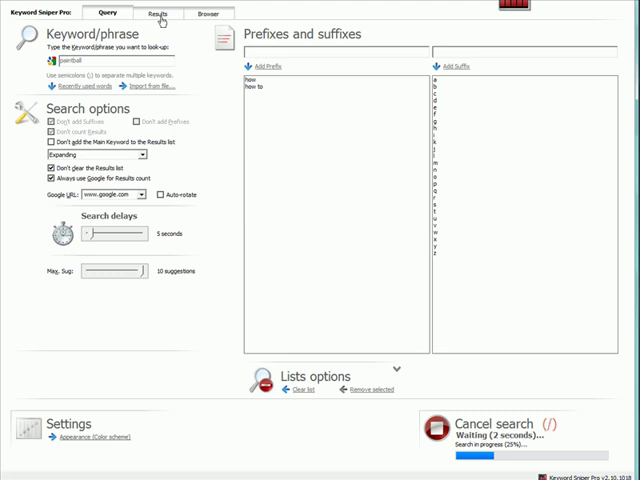
pyautogui.click(159, 13)
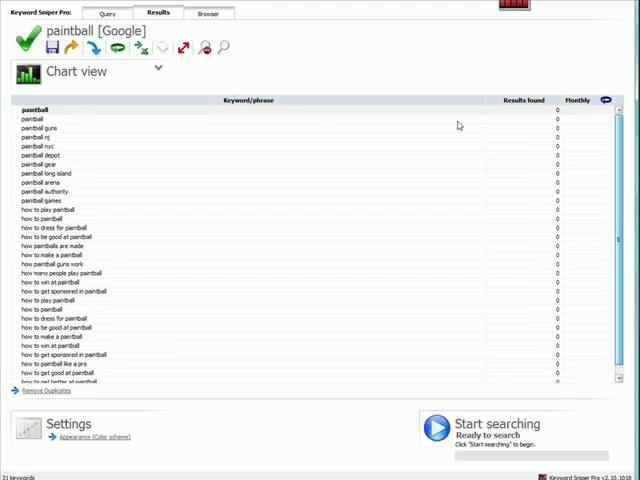
# Add 'what' and 'how to a' to the query's prefix list
pyautogui.click(118, 13)
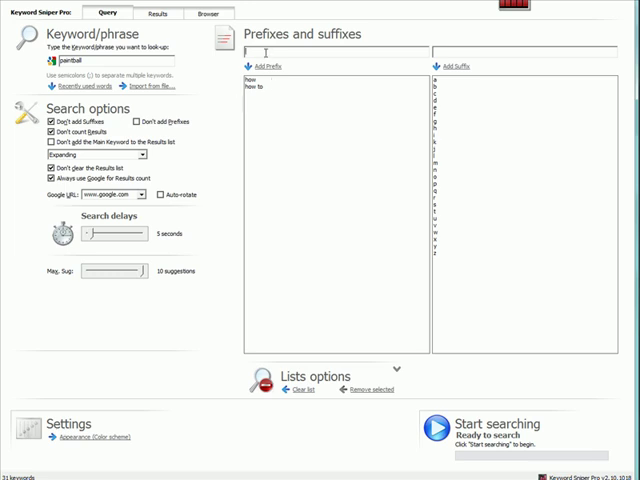
pyautogui.write('what')
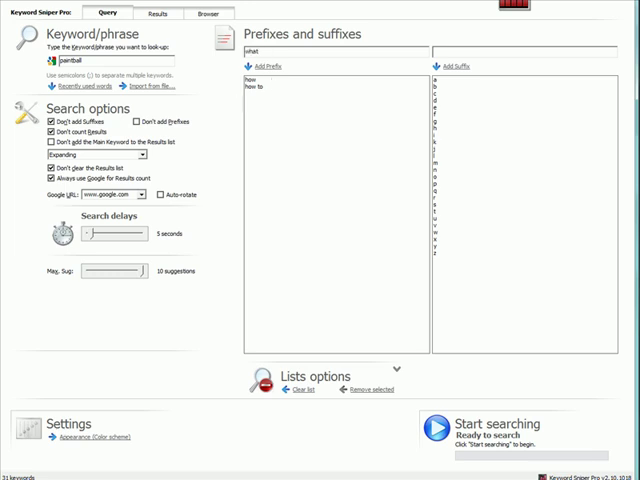
pyautogui.click(263, 66)
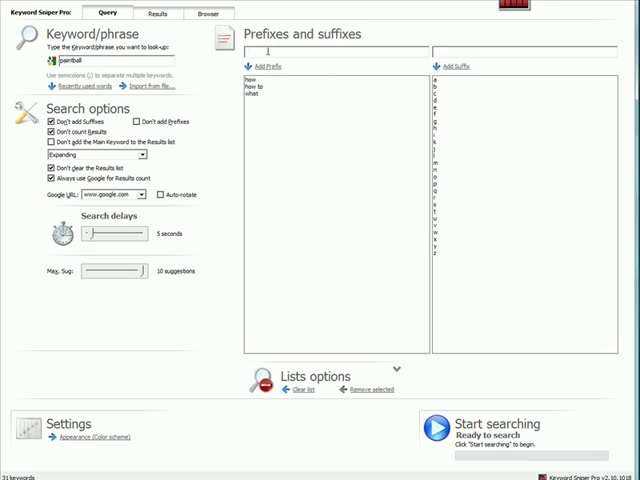
pyautogui.write('how to a')
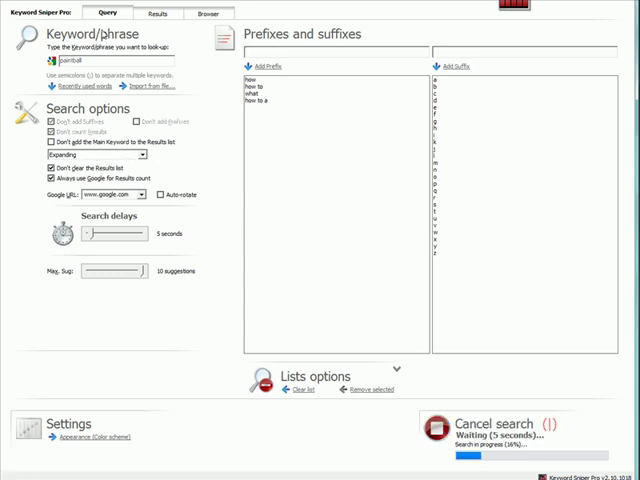
# Scroll through the new search's 42 keyword results, then return to the Query tab
pyautogui.click(157, 13)
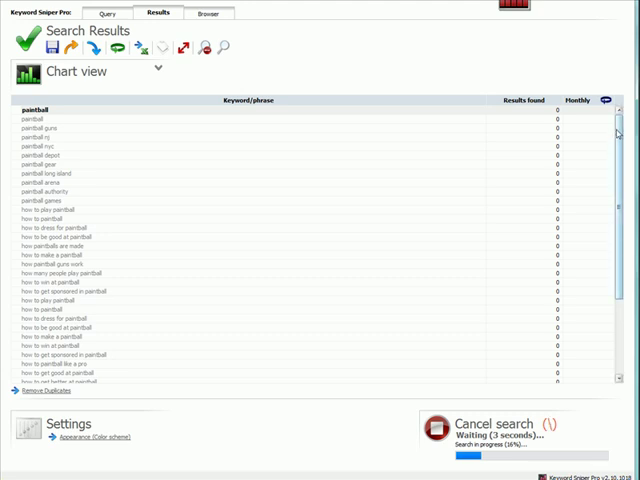
pyautogui.scroll(-3)
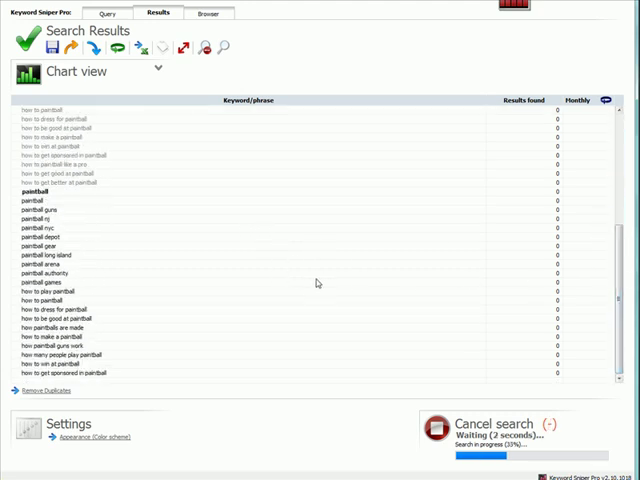
pyautogui.scroll(-3)
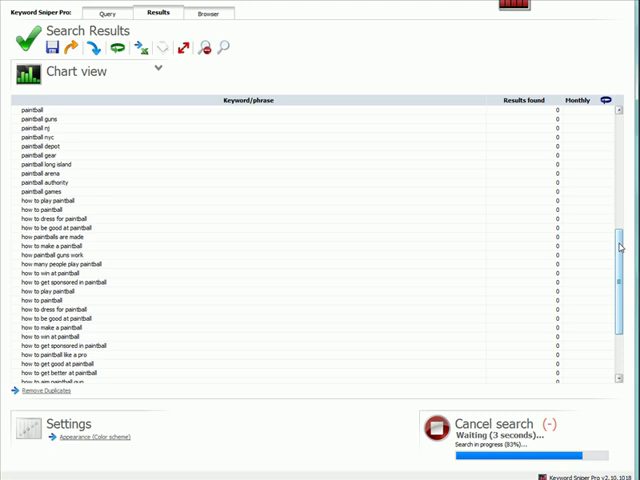
pyautogui.scroll(-3)
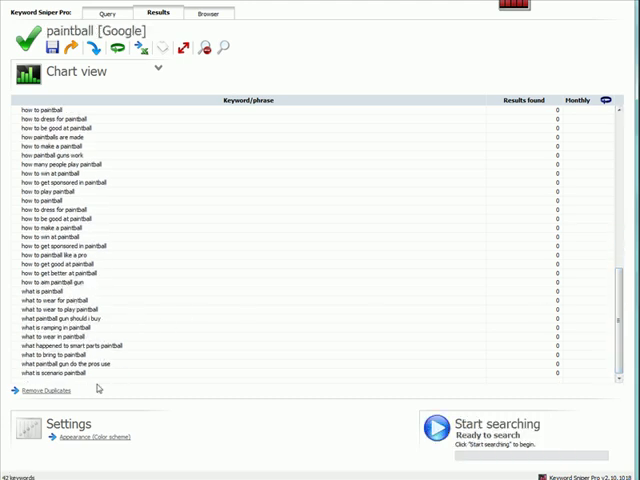
pyautogui.moveTo(58, 334)
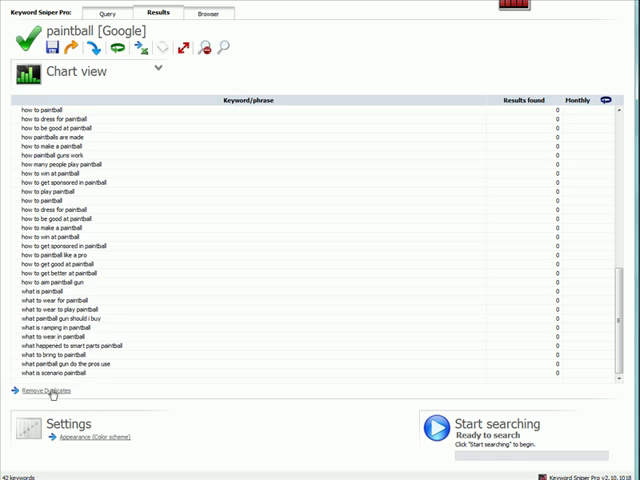
pyautogui.moveTo(105, 365)
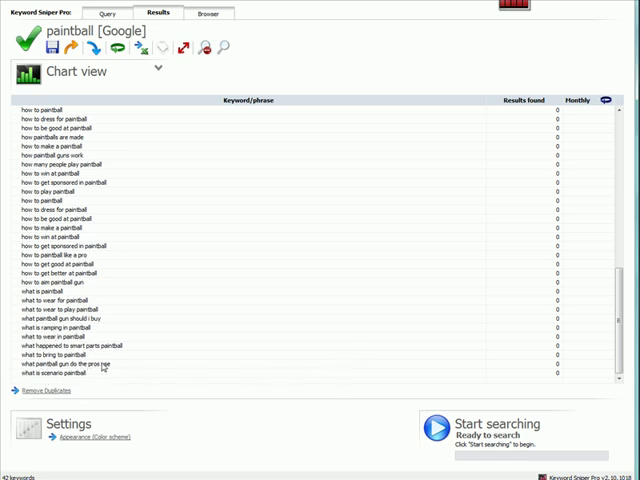
pyautogui.click(120, 13)
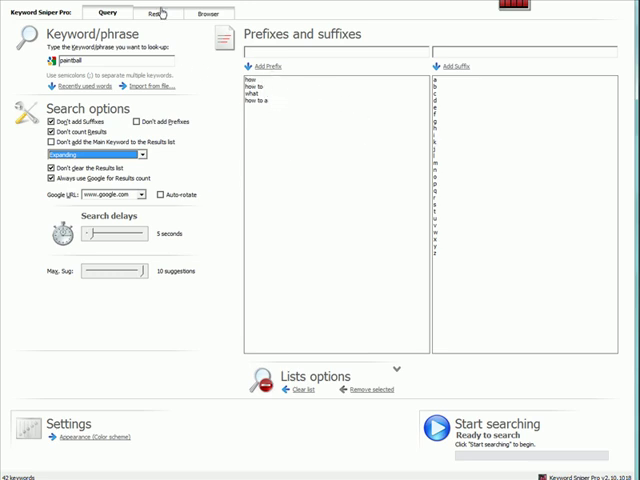
# Switch between the Results and Query tabs while the how/how to/what search continues
pyautogui.click(158, 12)
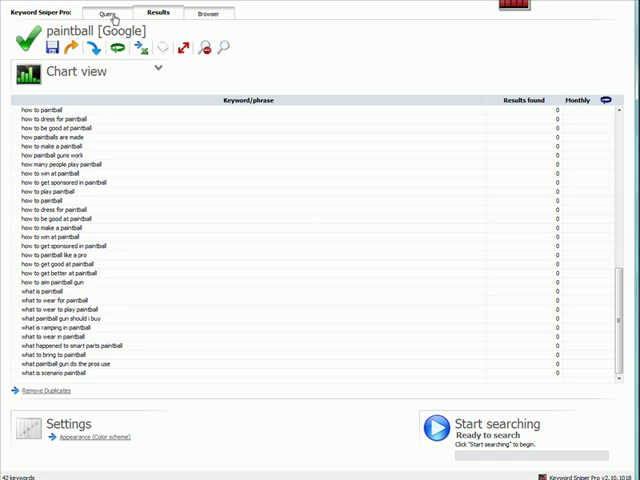
pyautogui.click(105, 13)
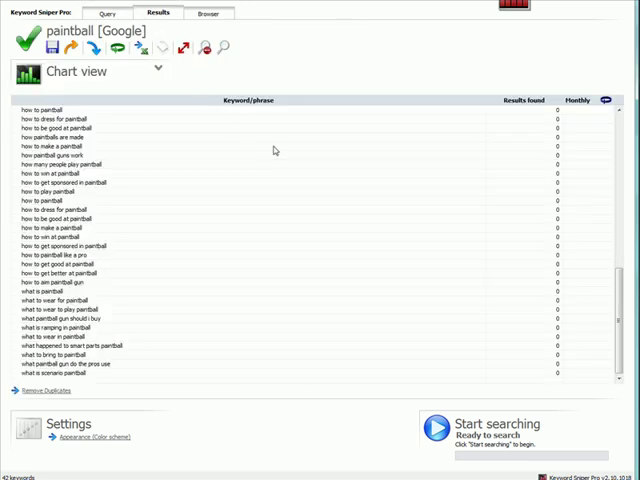
pyautogui.moveTo(620, 330)
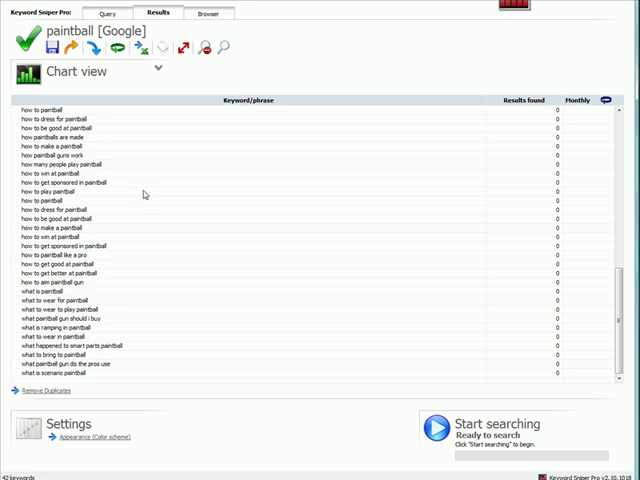
pyautogui.moveTo(160, 360)
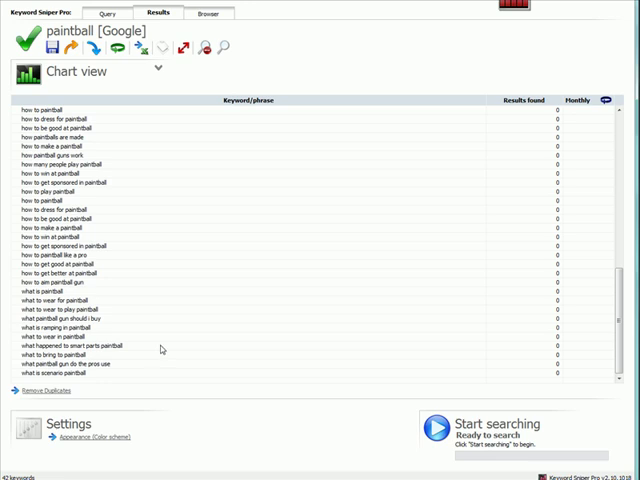
pyautogui.moveTo(439, 295)
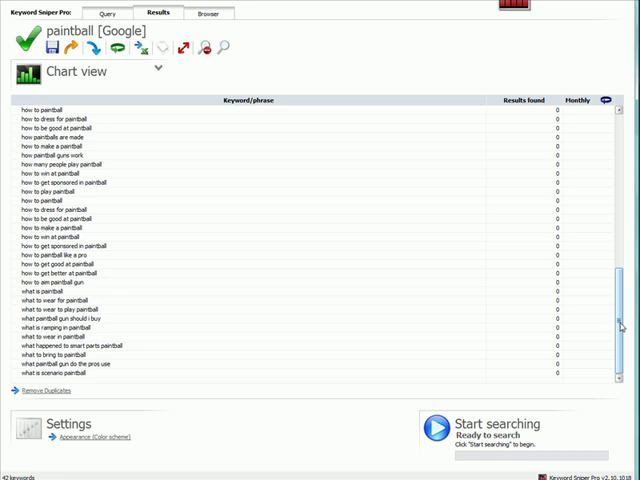
pyautogui.moveTo(326, 313)
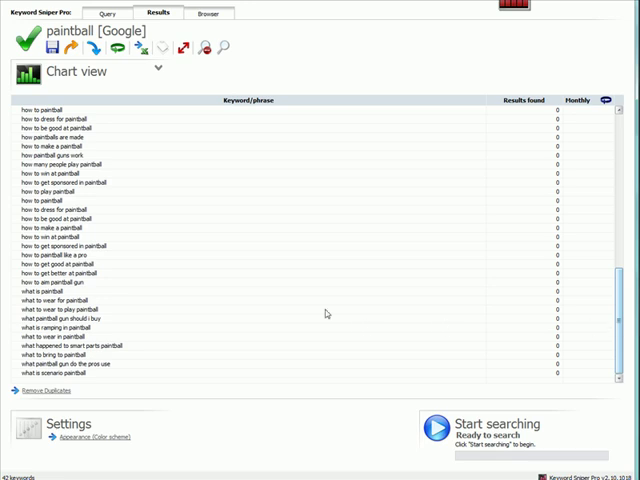
pyautogui.moveTo(203, 291)
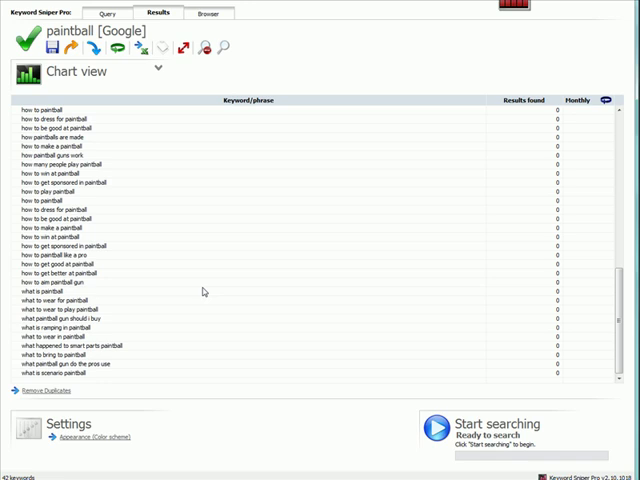
pyautogui.moveTo(195, 285)
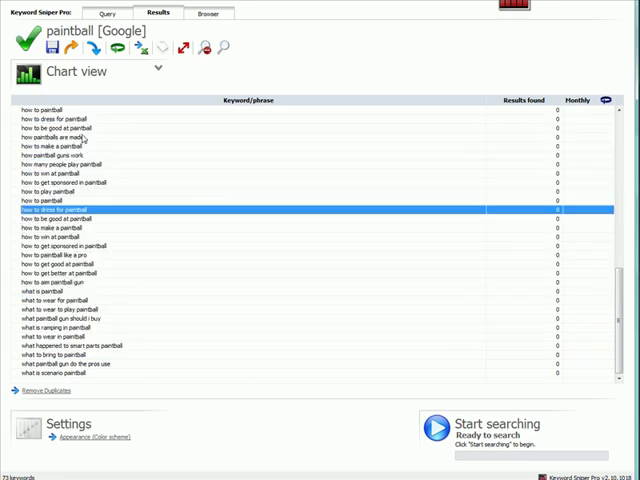
# Select phrases in the results list, landing on 'how paintball guns work'
pyautogui.click(60, 120)
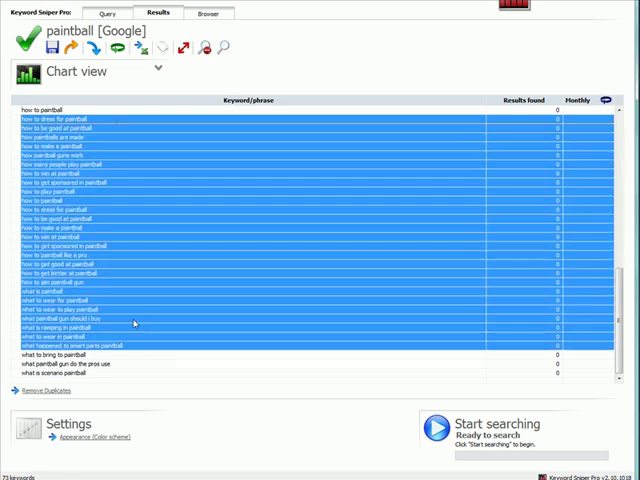
pyautogui.moveTo(112, 170)
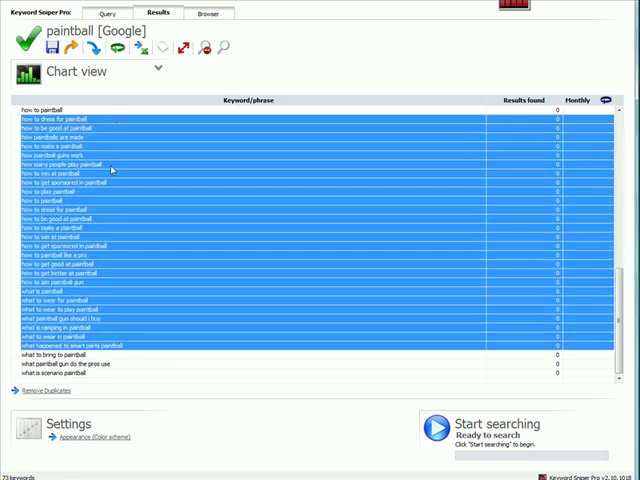
pyautogui.click(110, 156)
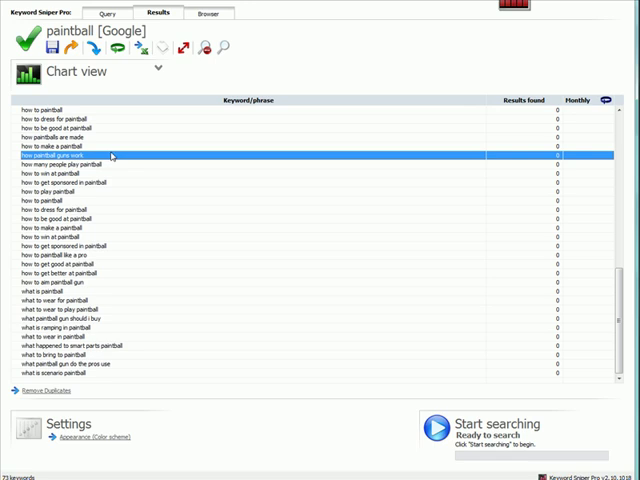
pyautogui.moveTo(111, 121)
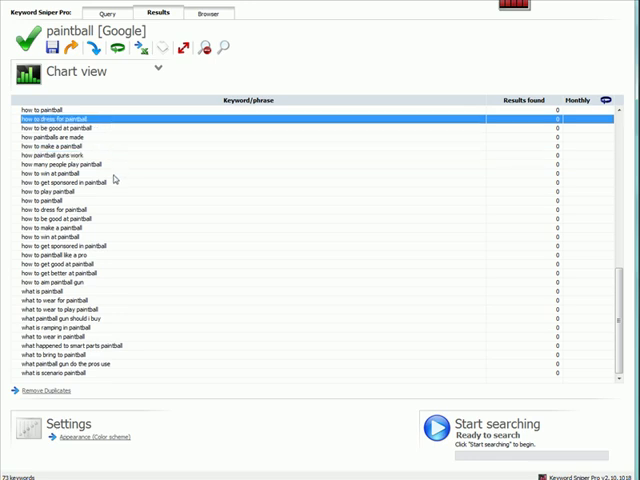
pyautogui.moveTo(95, 138)
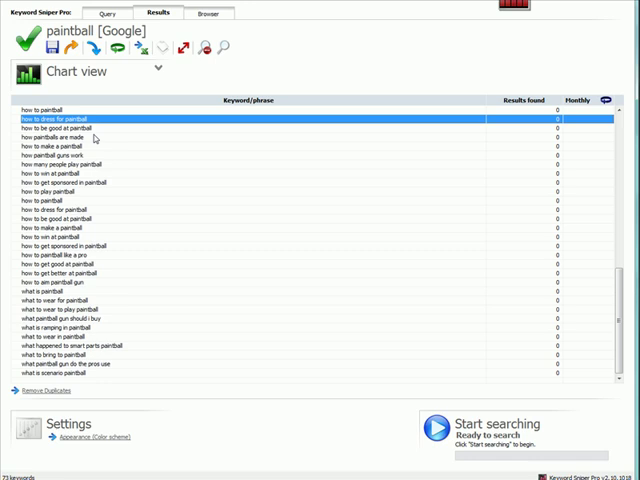
pyautogui.moveTo(115, 191)
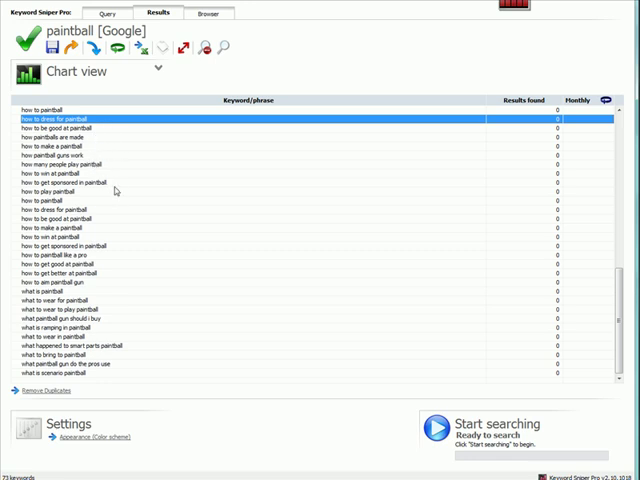
pyautogui.moveTo(103, 210)
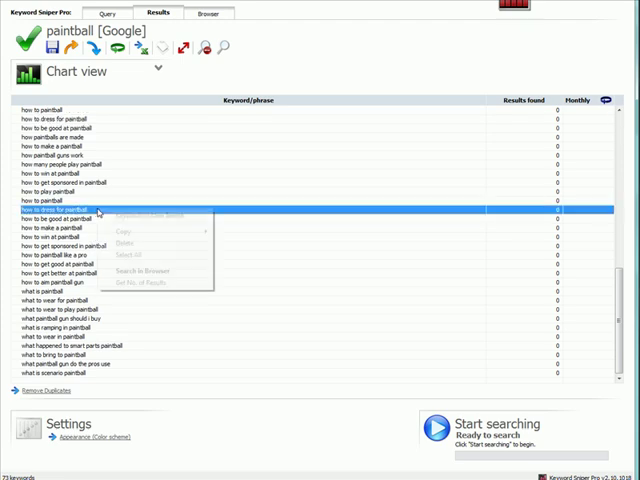
# Google 'how to dress for paintball' in the built-in browser and scroll the ~388 results
pyautogui.click(148, 271)
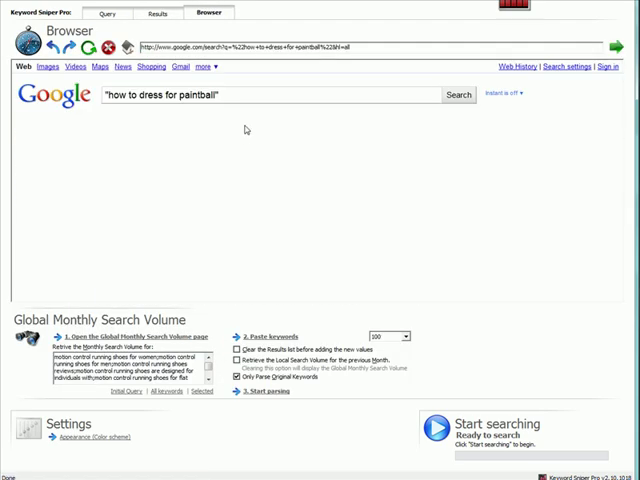
pyautogui.click(456, 94)
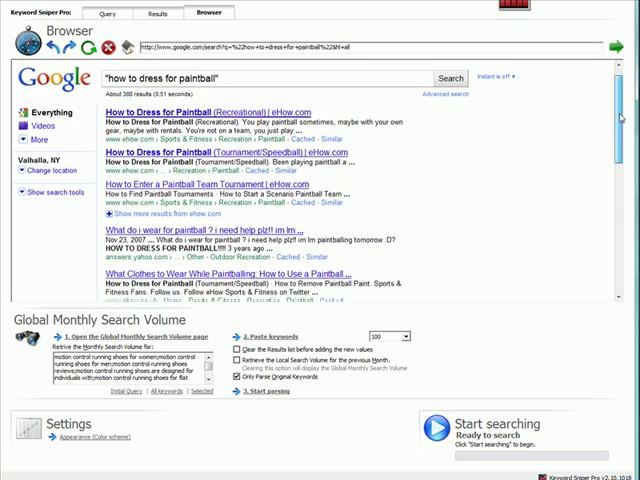
pyautogui.scroll(-3)
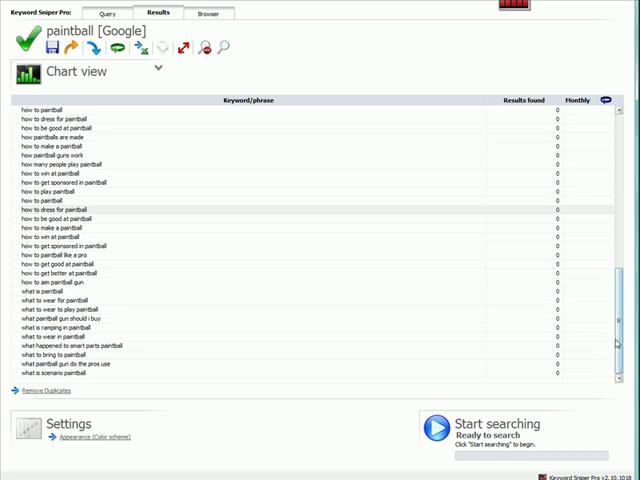
pyautogui.moveTo(505, 297)
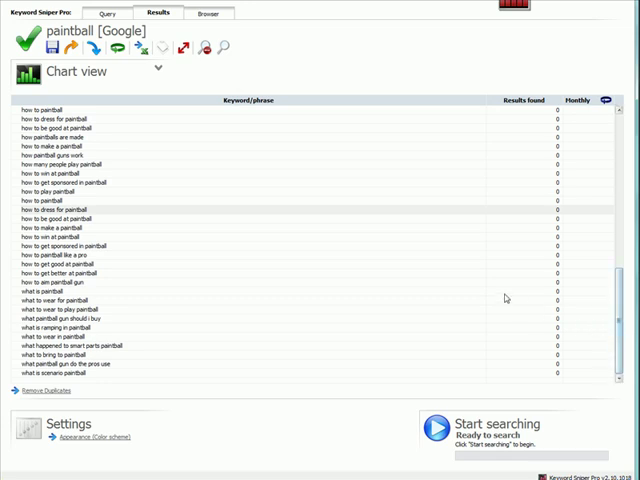
pyautogui.moveTo(173, 187)
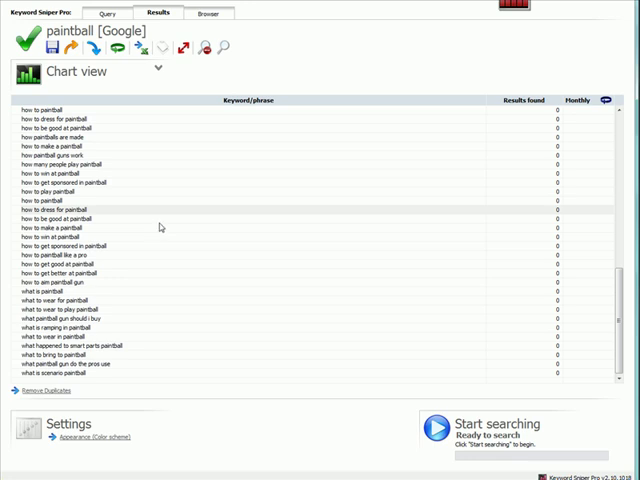
pyautogui.click(120, 13)
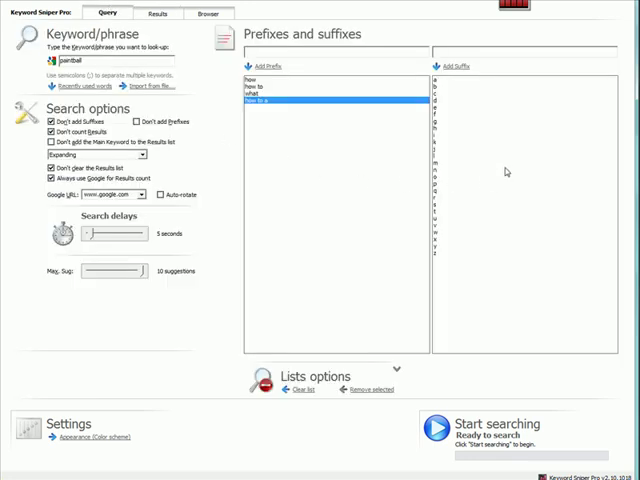
pyautogui.moveTo(464, 275)
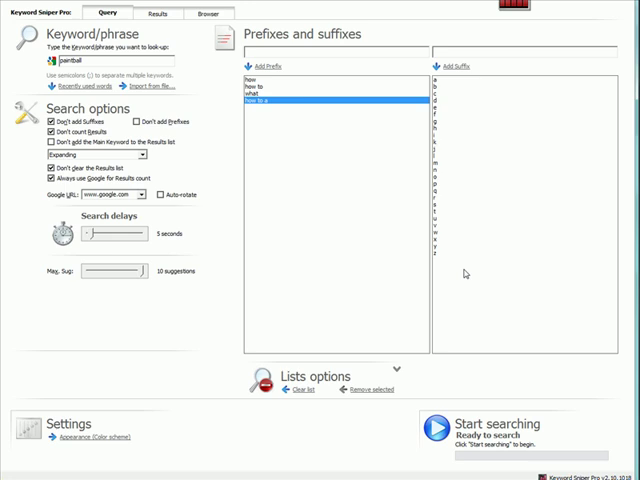
pyautogui.click(159, 13)
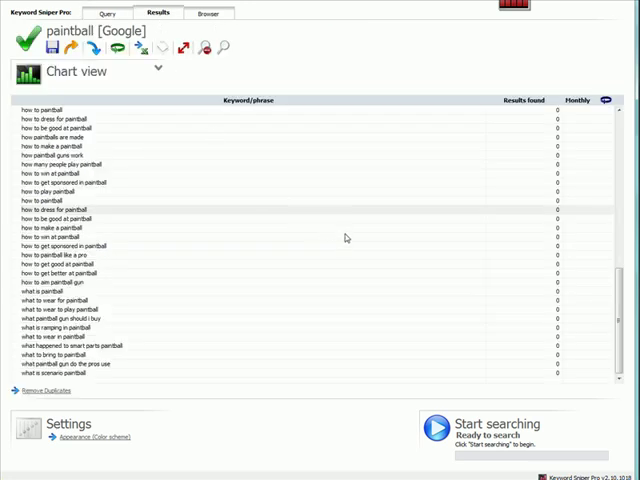
pyautogui.moveTo(340, 233)
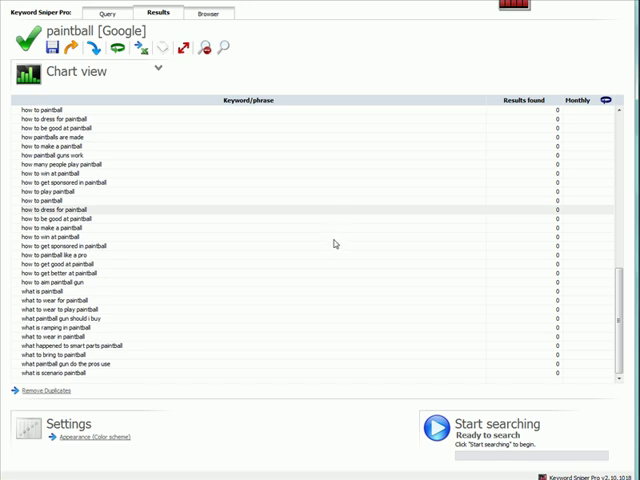
pyautogui.moveTo(293, 318)
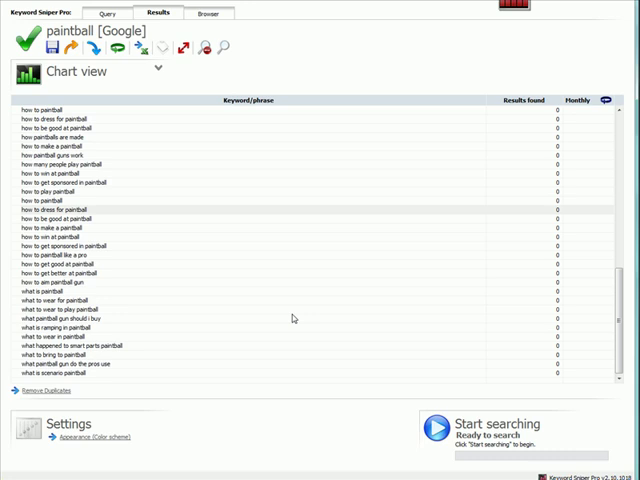
pyautogui.moveTo(234, 261)
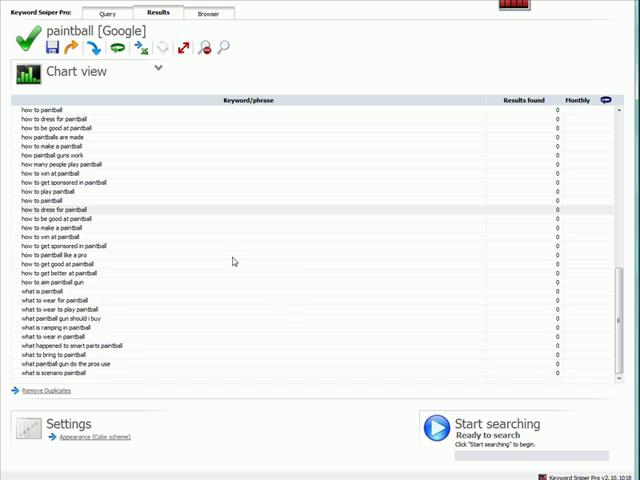
pyautogui.moveTo(236, 261)
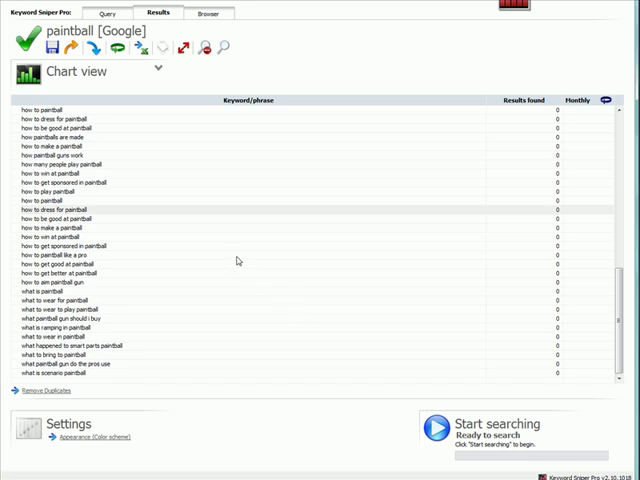